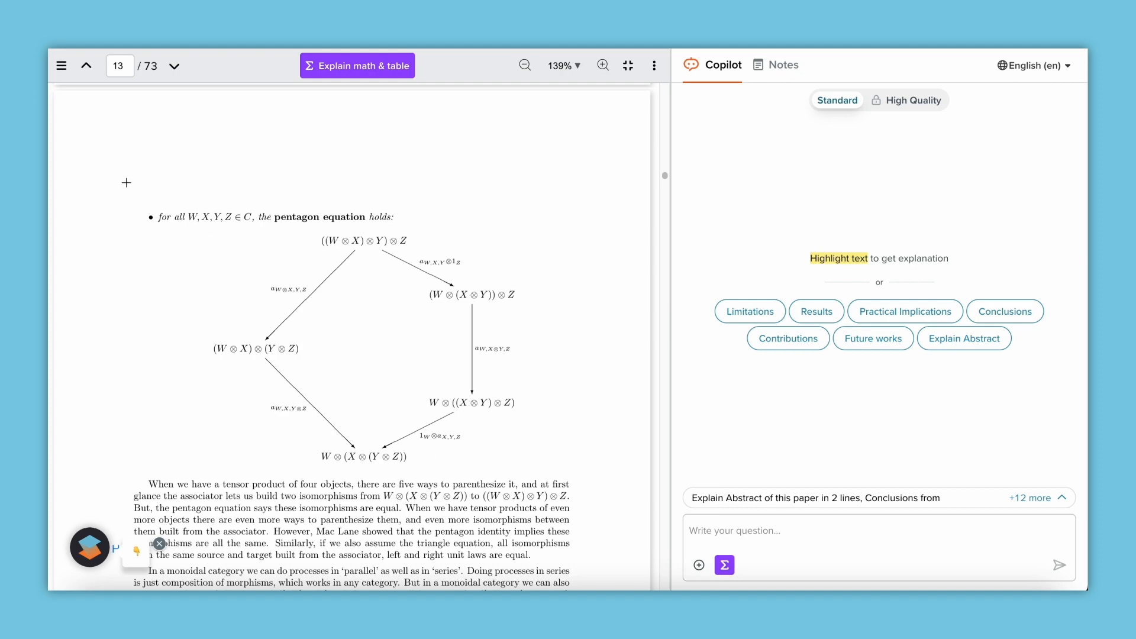
Step: Have Copilot explain the page 13 pentagon equation passage, then browse its suggested questions
left_click(357, 66)
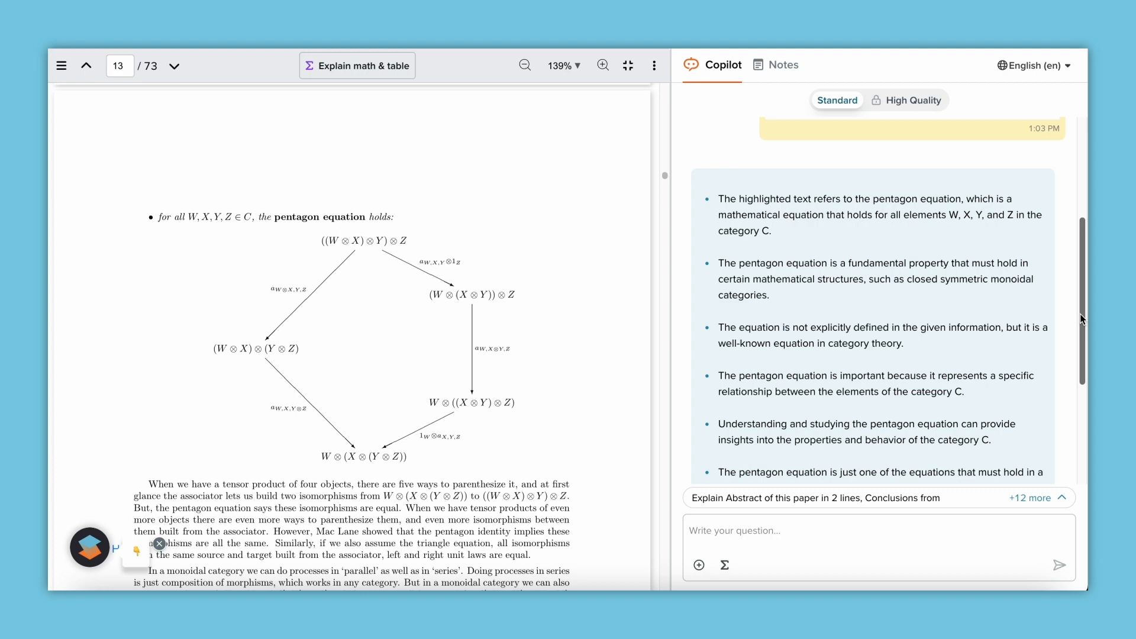
left_click(1030, 498)
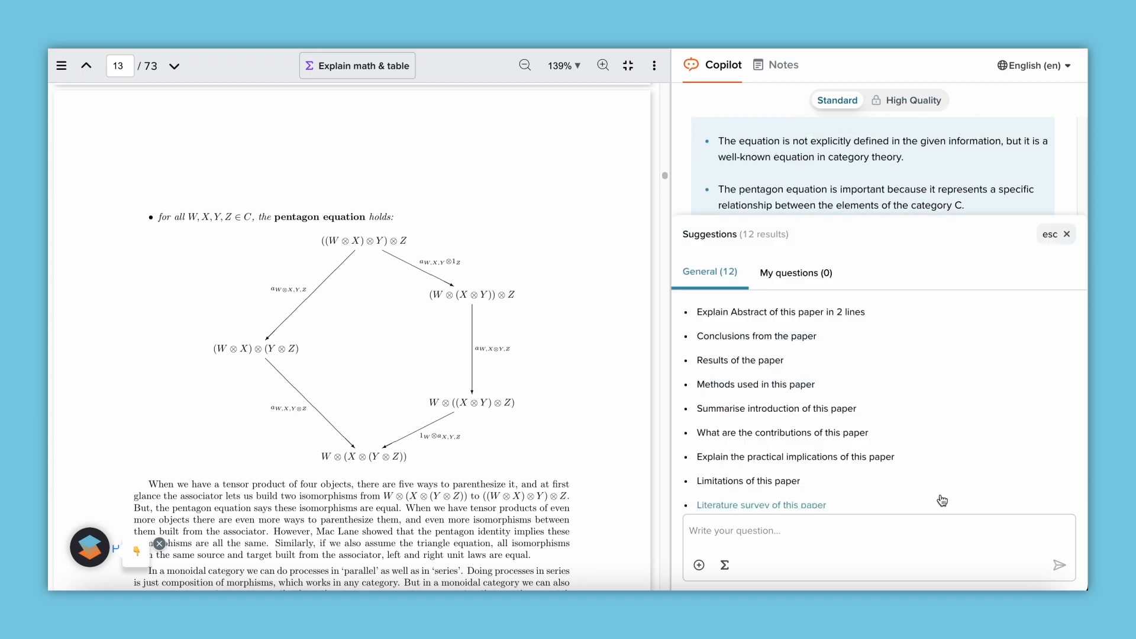
left_click(781, 312)
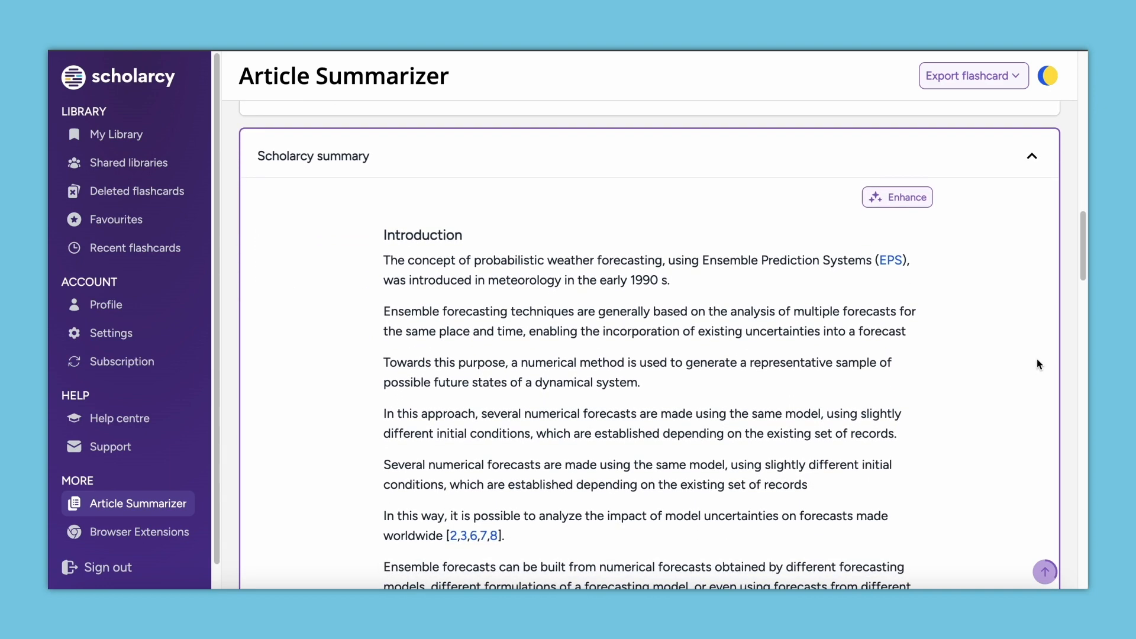
Step: Scroll the Scholarcy summary of the ensemble forecasting article from Introduction down to Methods
scroll("down", 3)
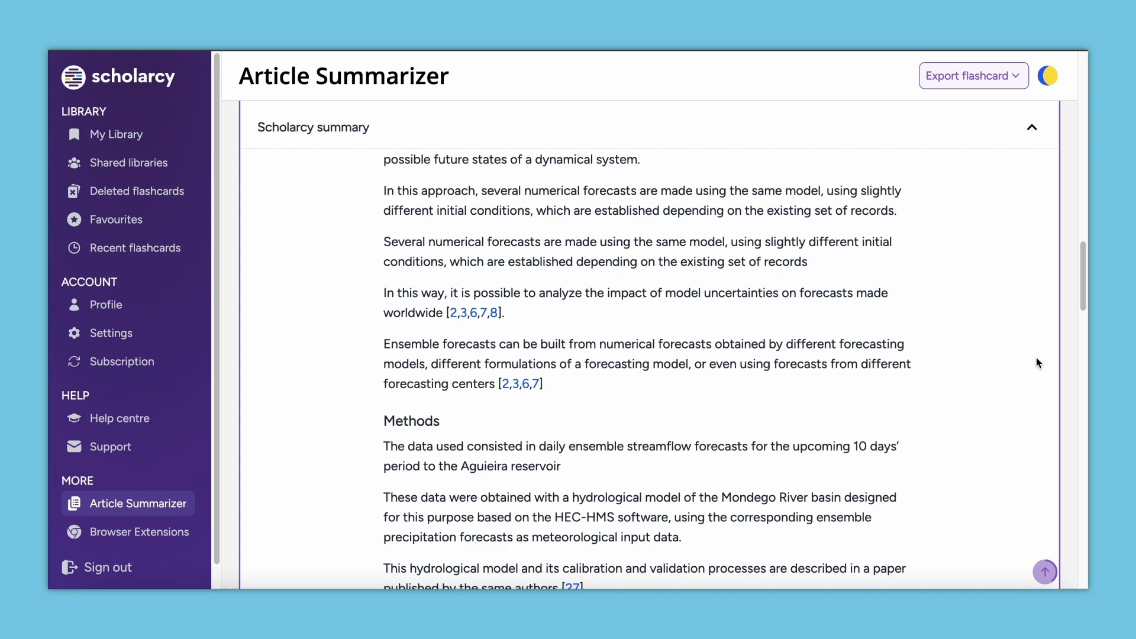
scroll("down", 3)
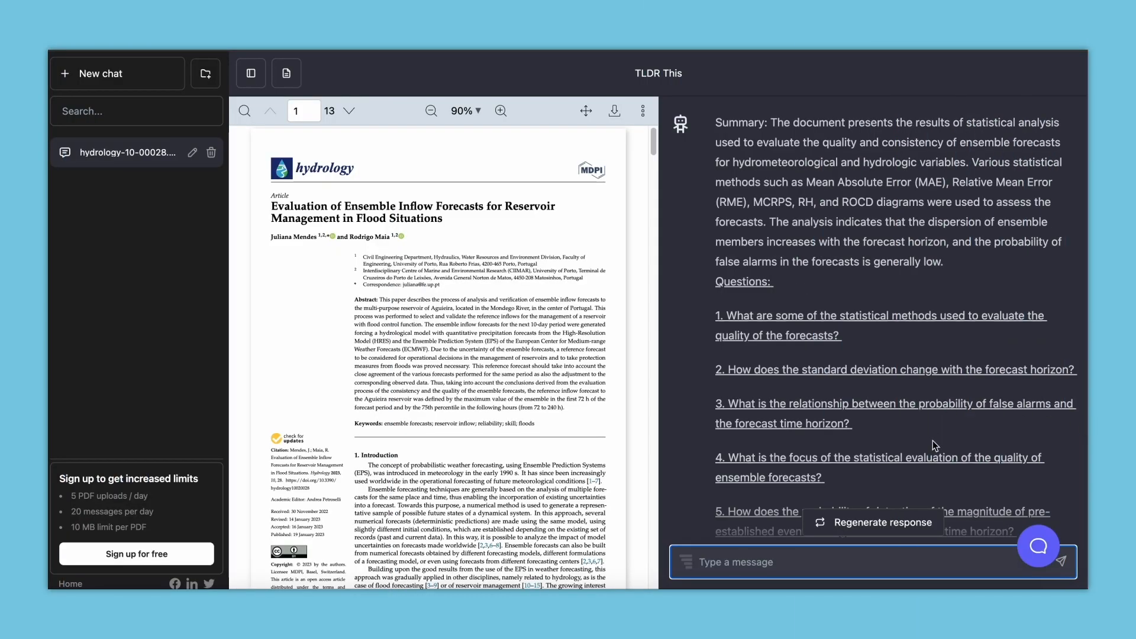
mouse_move(1038, 467)
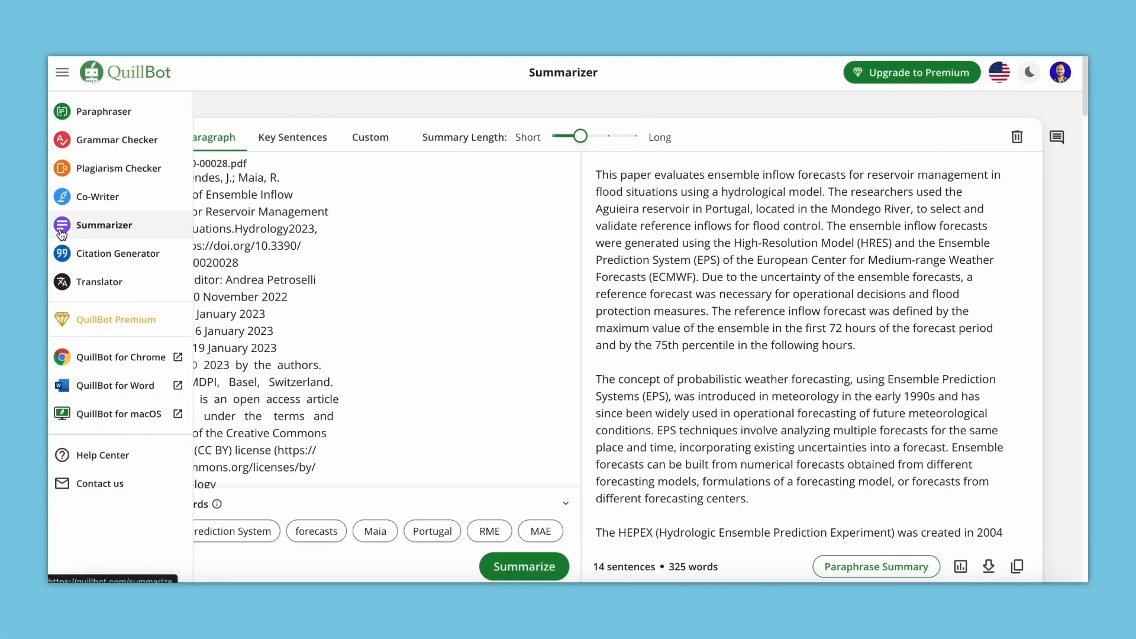
Step: Open QuillBot's Summarizer showing the 325-word Paragraph-mode summary of the inflow forecasts paper
left_click(62, 71)
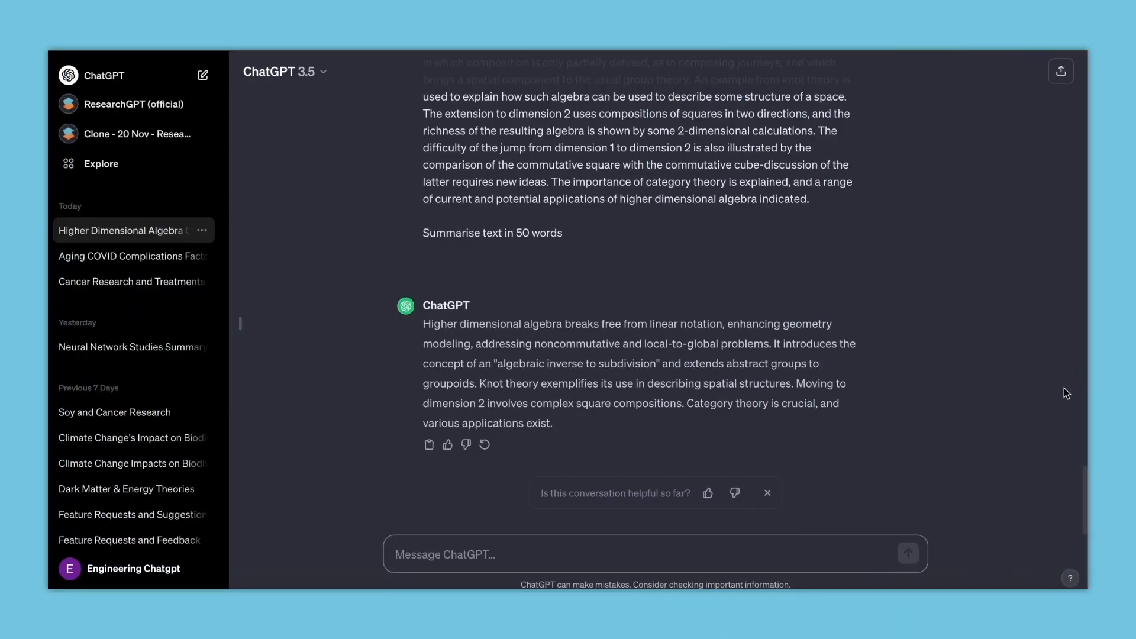
Step: Scroll through the 'Higher Dimensional Algebra' chat's 50-word summary prompt and ChatGPT's reply
scroll("down", 3)
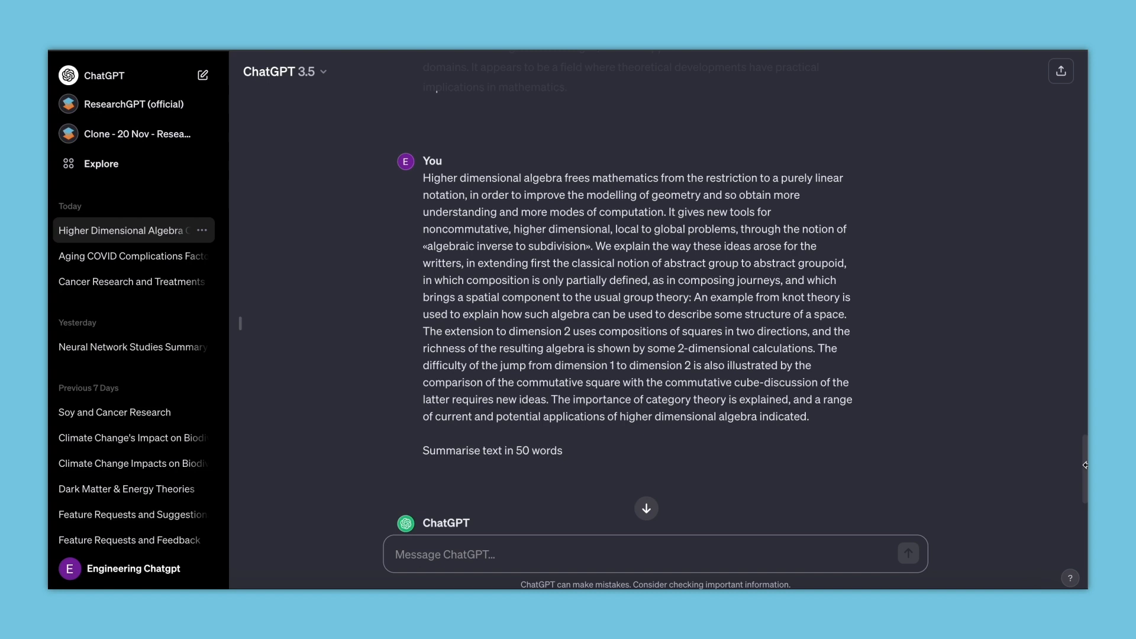